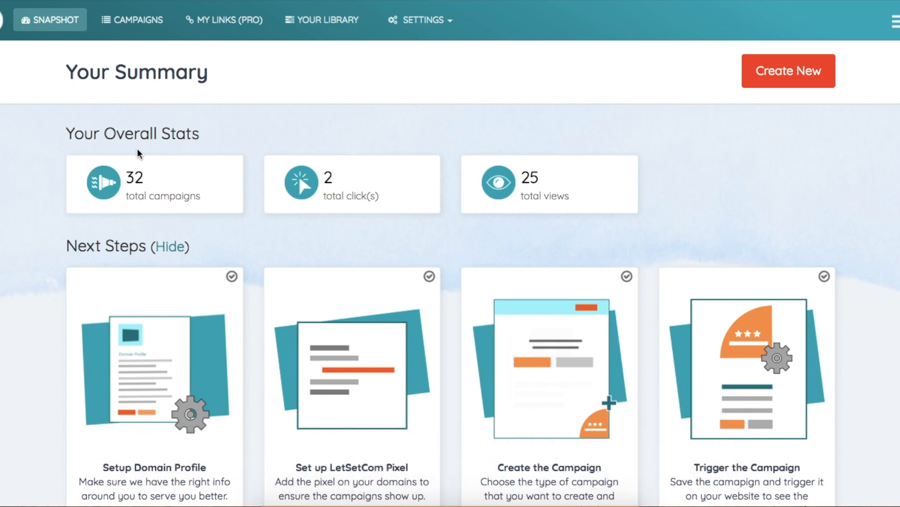
mouse_move(182, 206)
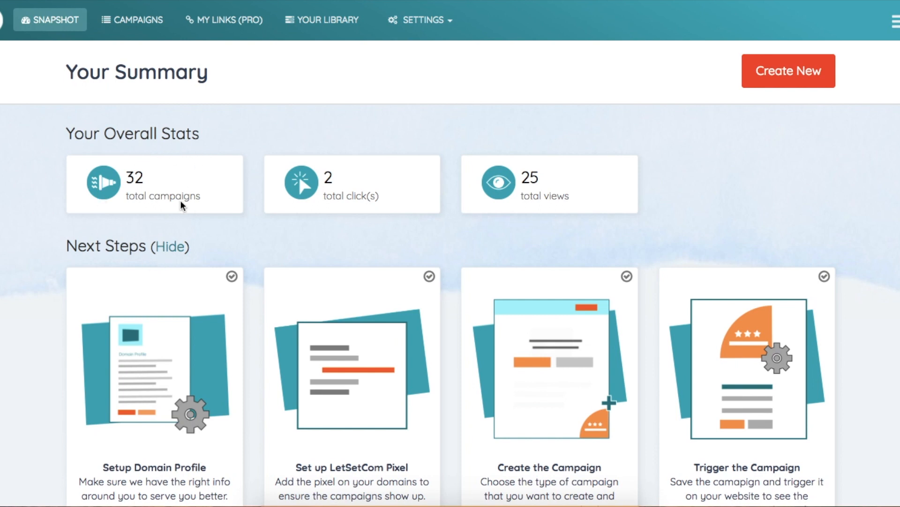
mouse_move(373, 226)
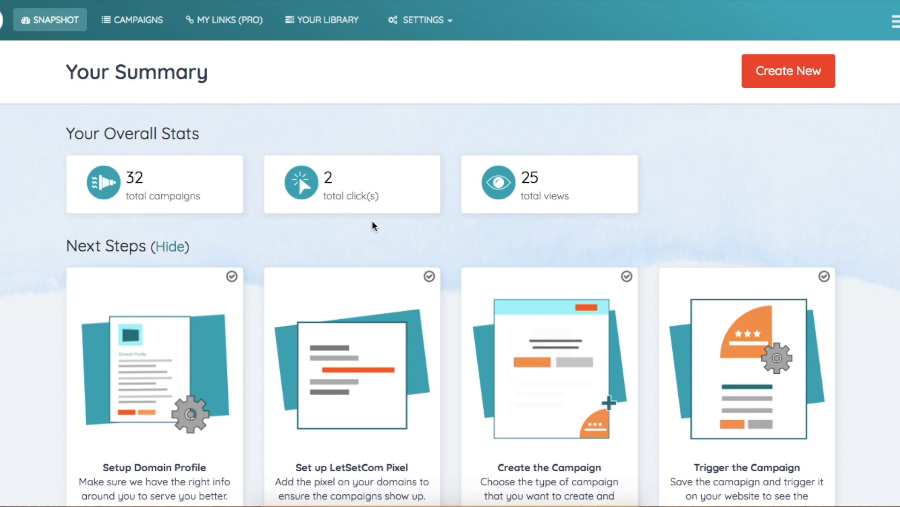
mouse_move(370, 239)
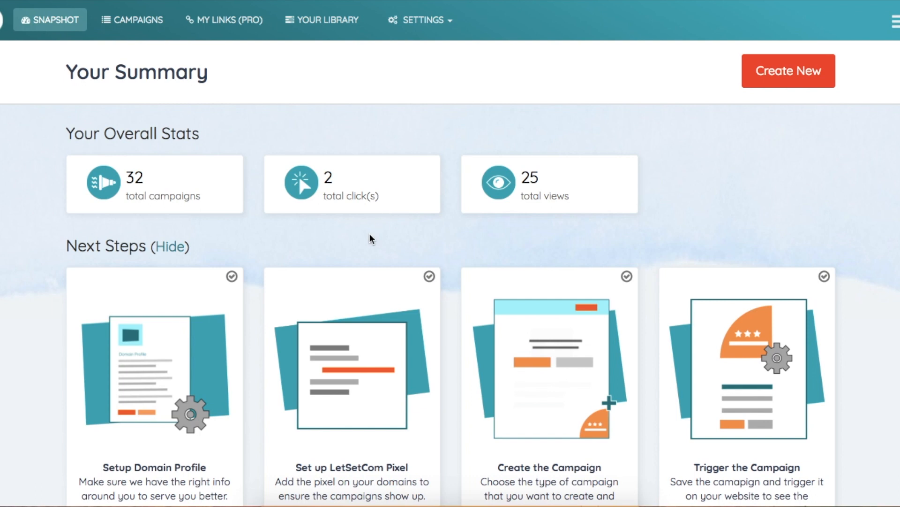
Step: Scroll through the snapshot, then switch to the Campaigns list showing Sample Hellobar+Timer and Exit Mat
scroll("down", 3)
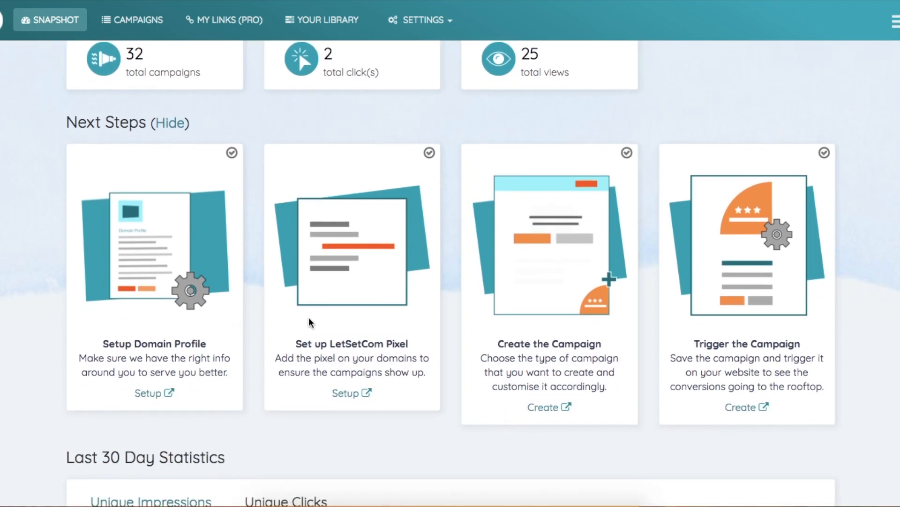
mouse_move(247, 372)
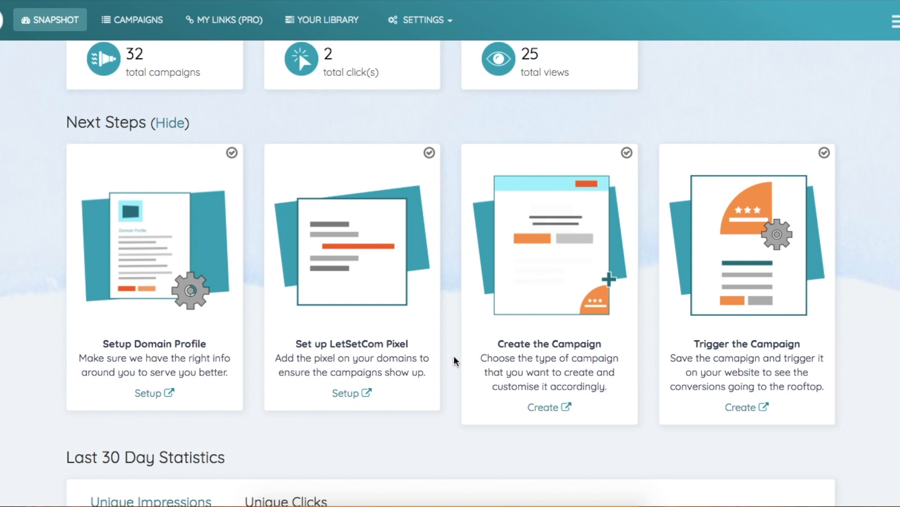
mouse_move(695, 388)
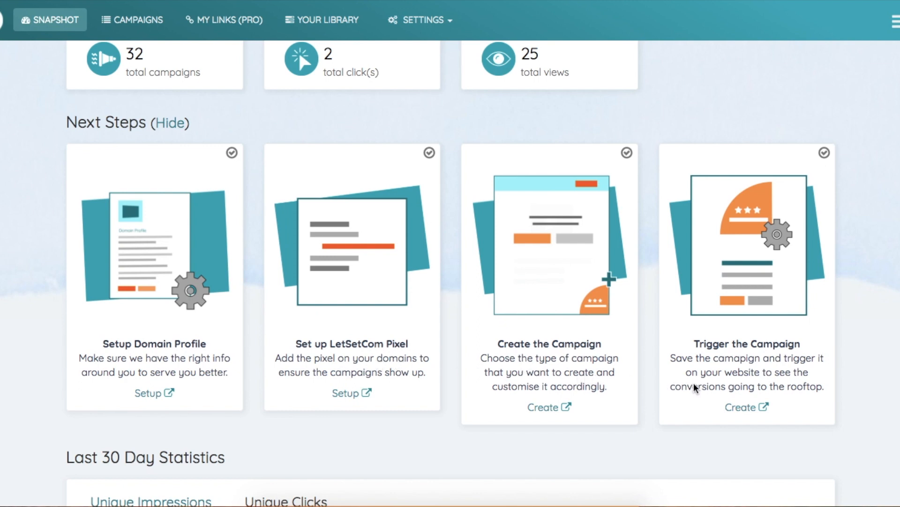
scroll("down", 3)
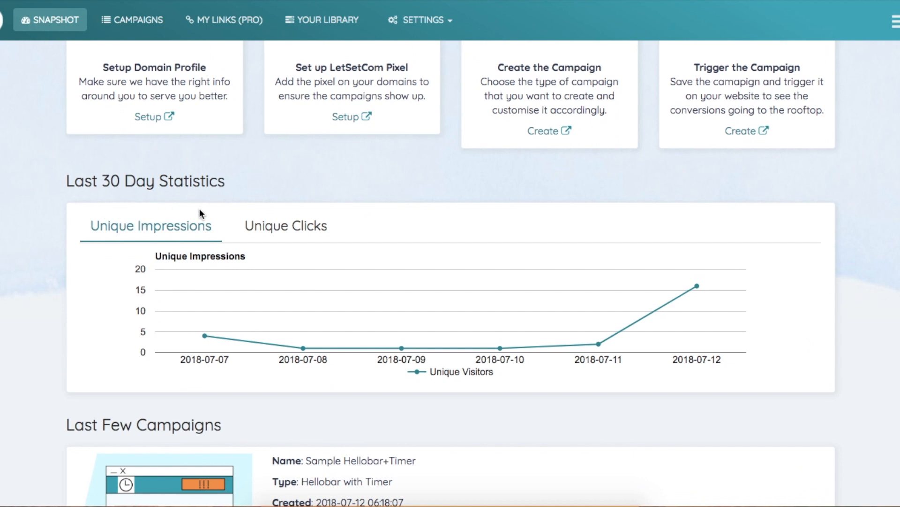
scroll("down", 3)
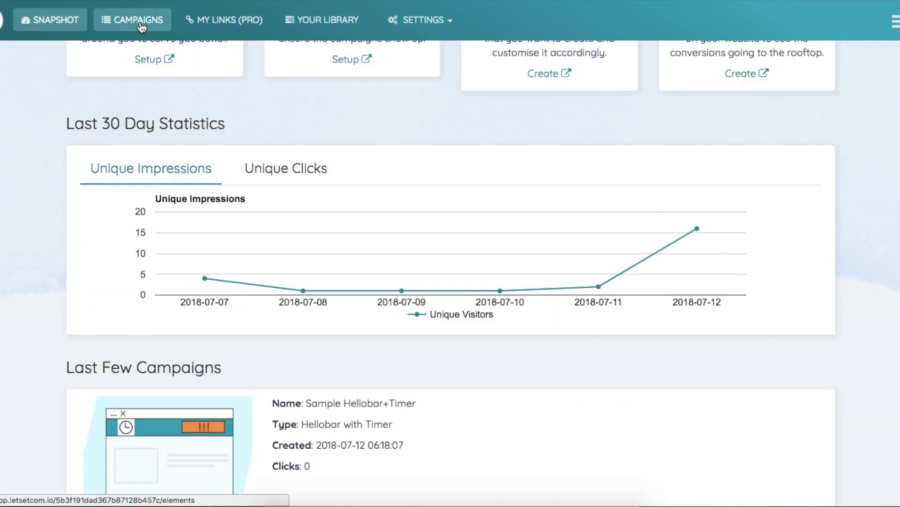
left_click(133, 20)
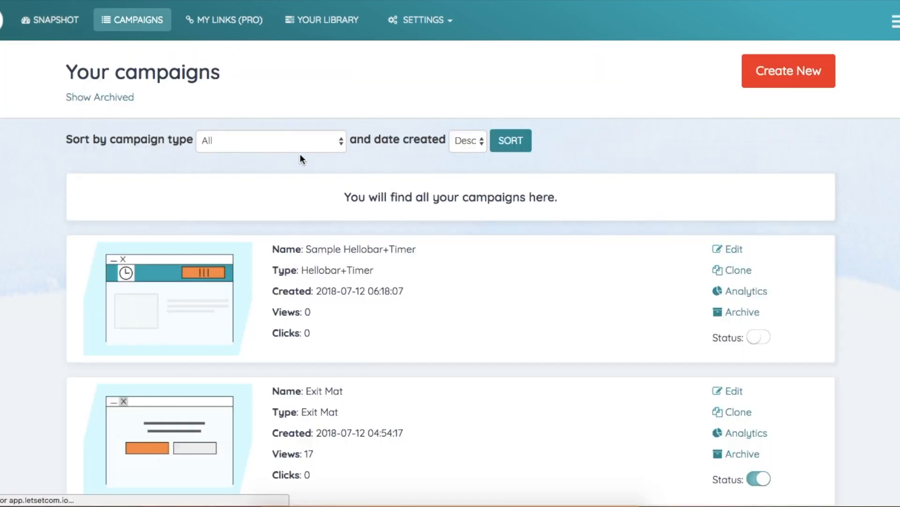
mouse_move(733, 248)
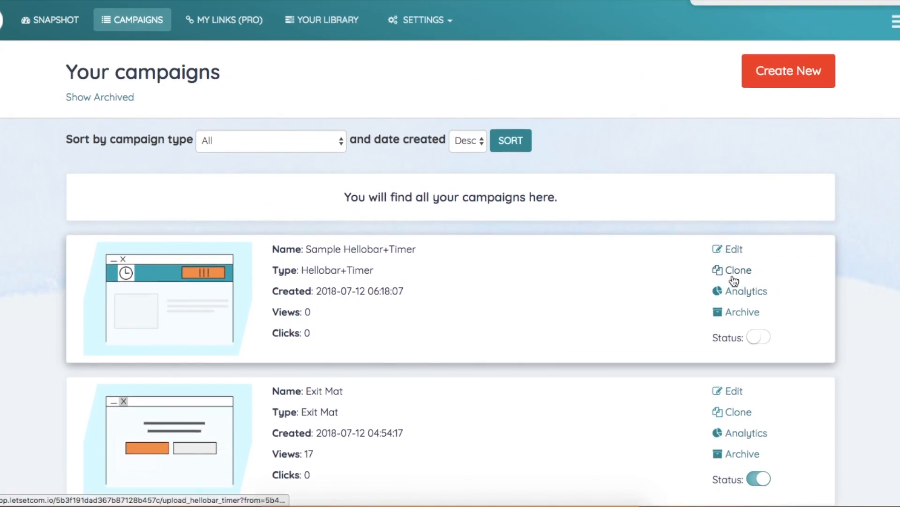
mouse_move(746, 328)
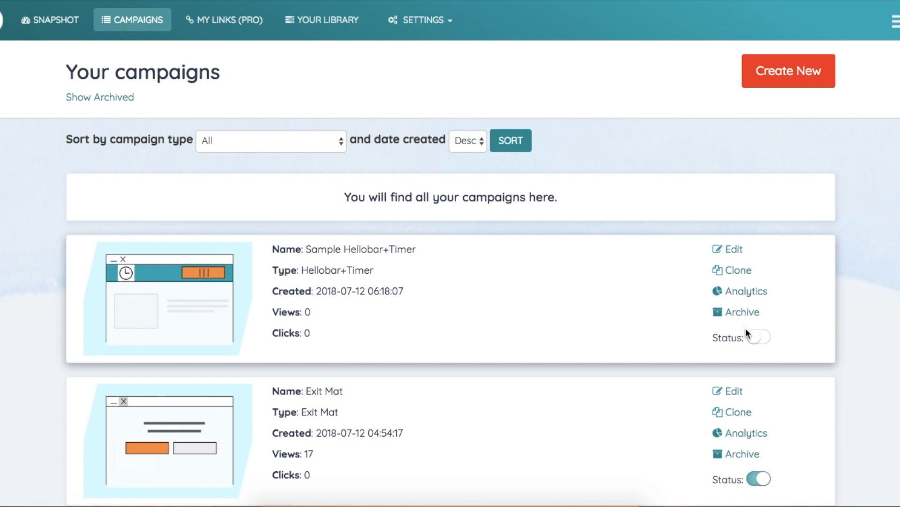
mouse_move(761, 339)
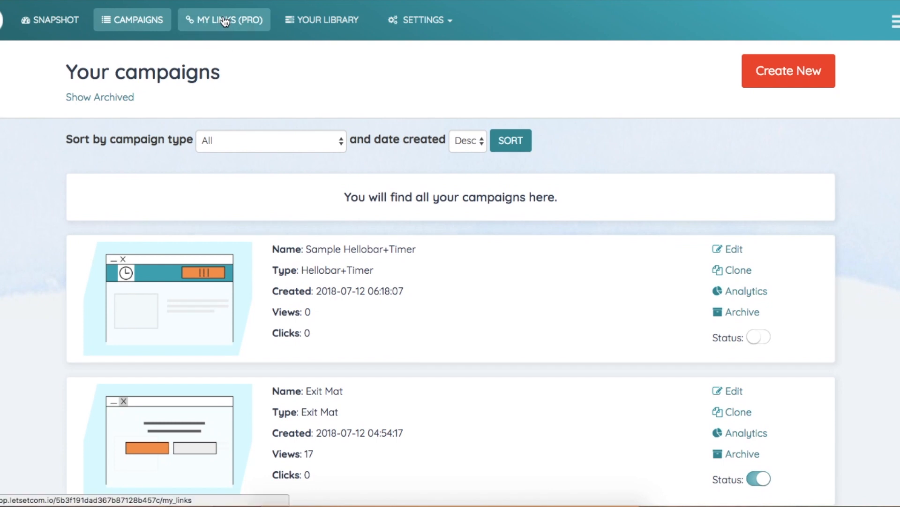
Step: Visit My Links (Pro), then Your Library, briefly showing the My Media upload dialog before closing it
left_click(223, 20)
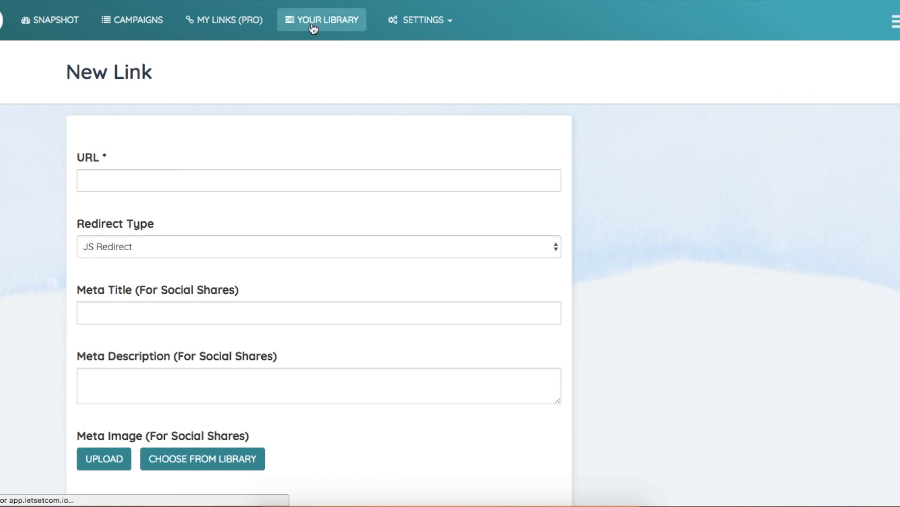
left_click(321, 20)
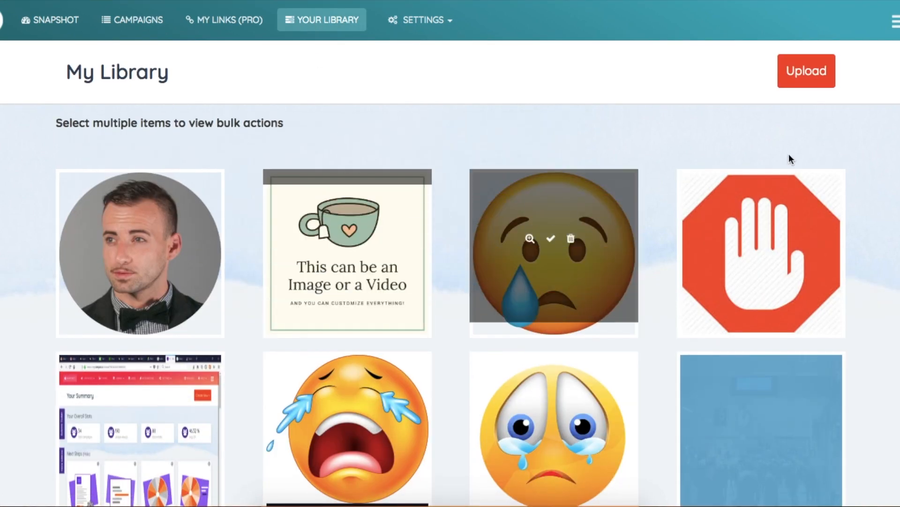
left_click(804, 71)
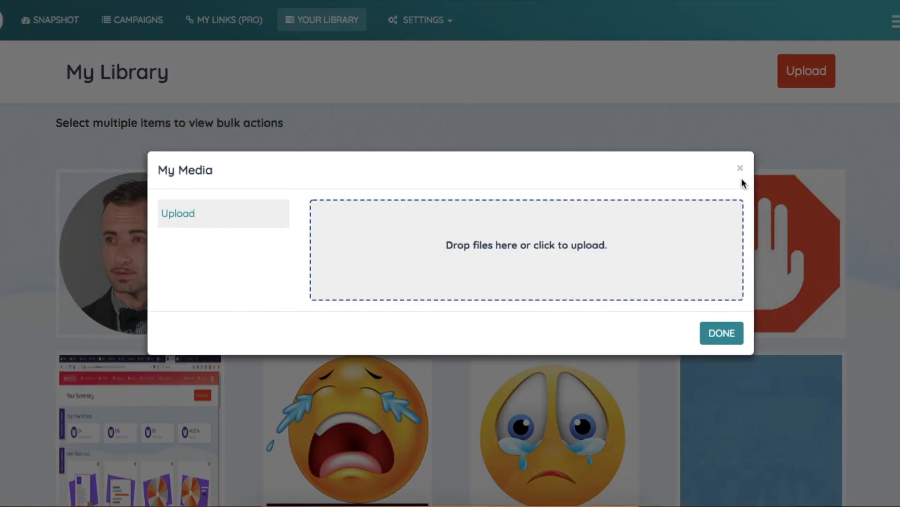
left_click(420, 20)
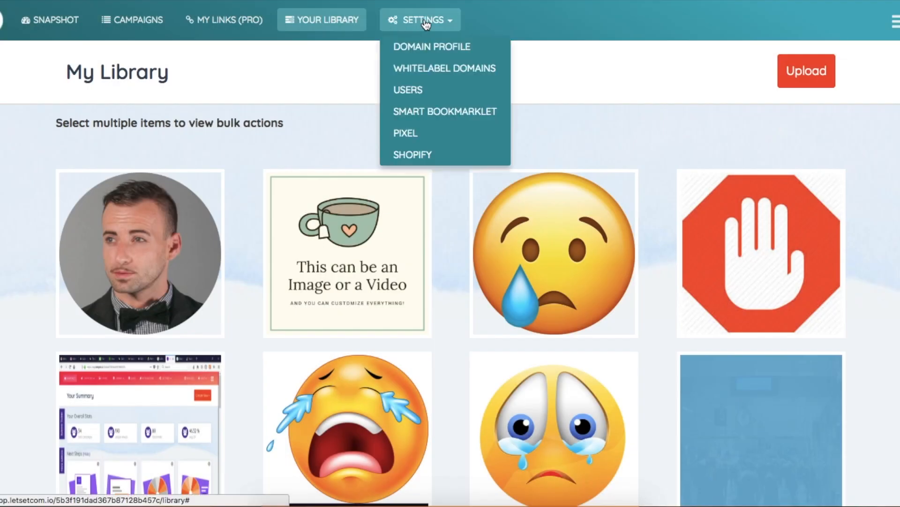
Step: In Settings > Domain Profile, add two empty account domain fields and remove an extra one again
left_click(432, 47)
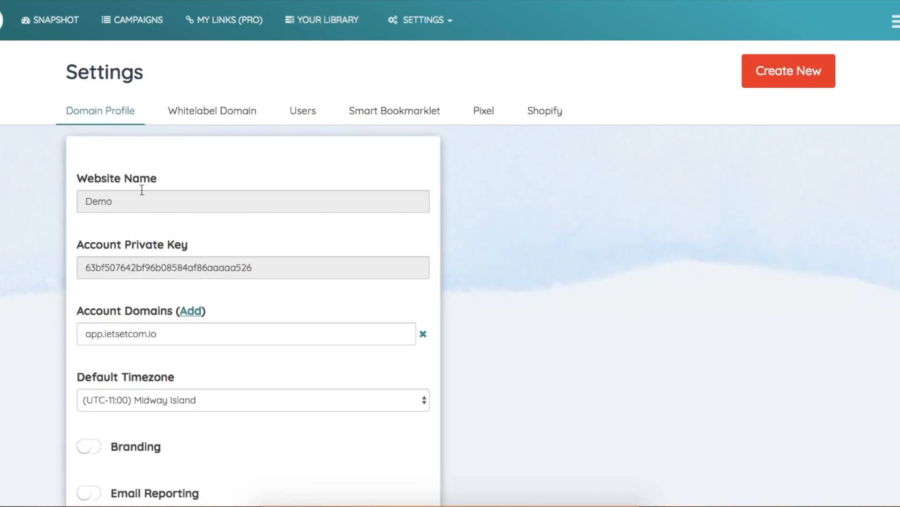
mouse_move(198, 271)
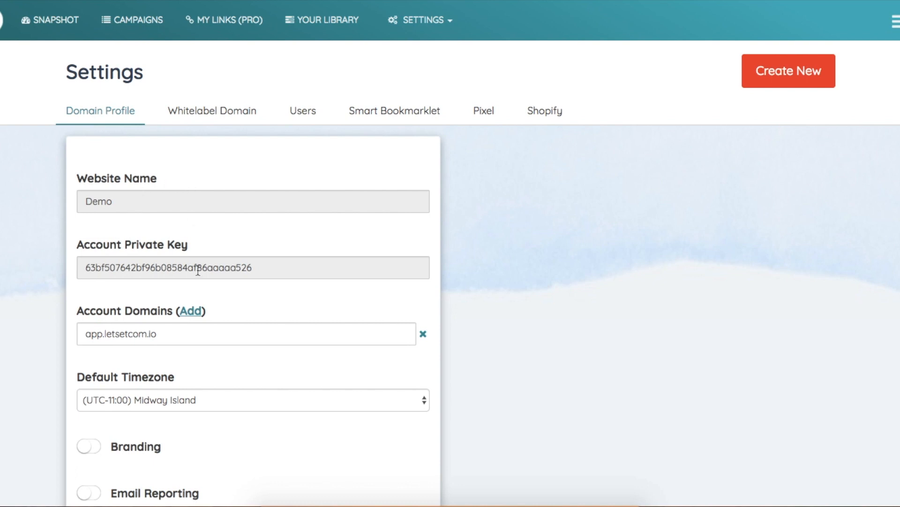
mouse_move(203, 336)
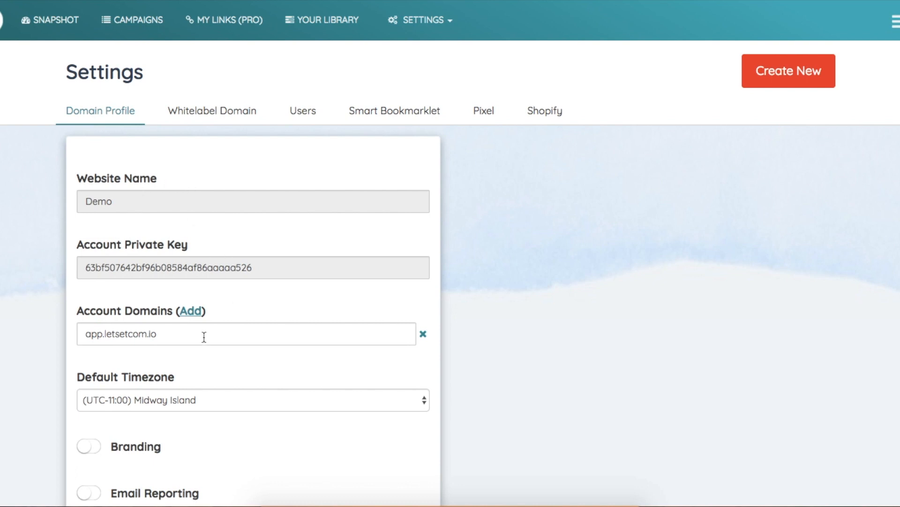
left_click(191, 310)
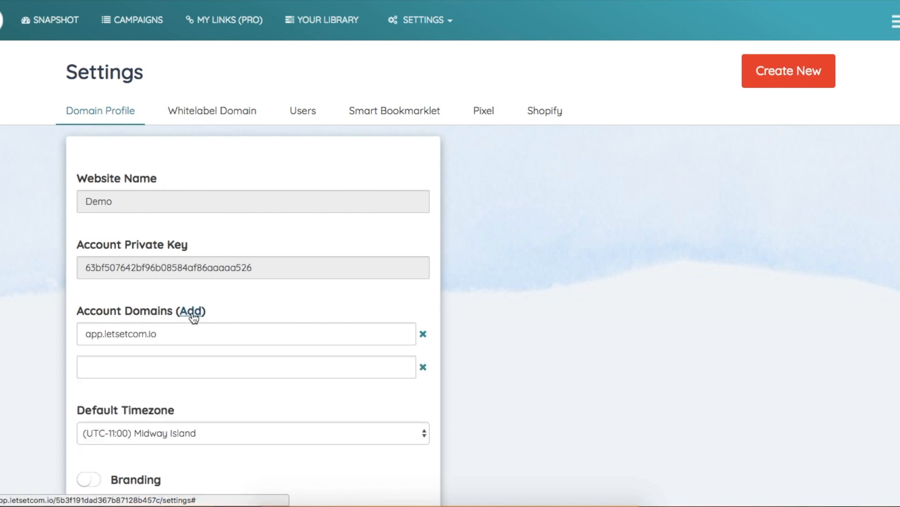
left_click(191, 310)
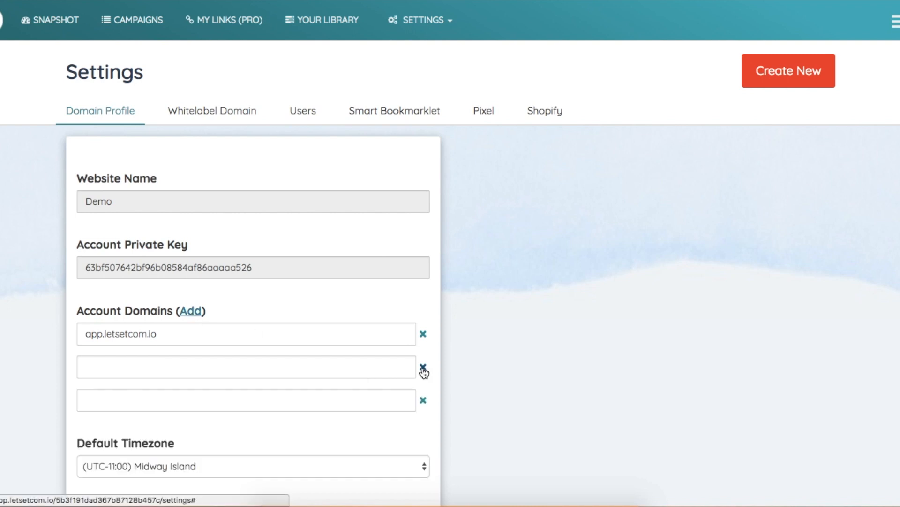
left_click(423, 369)
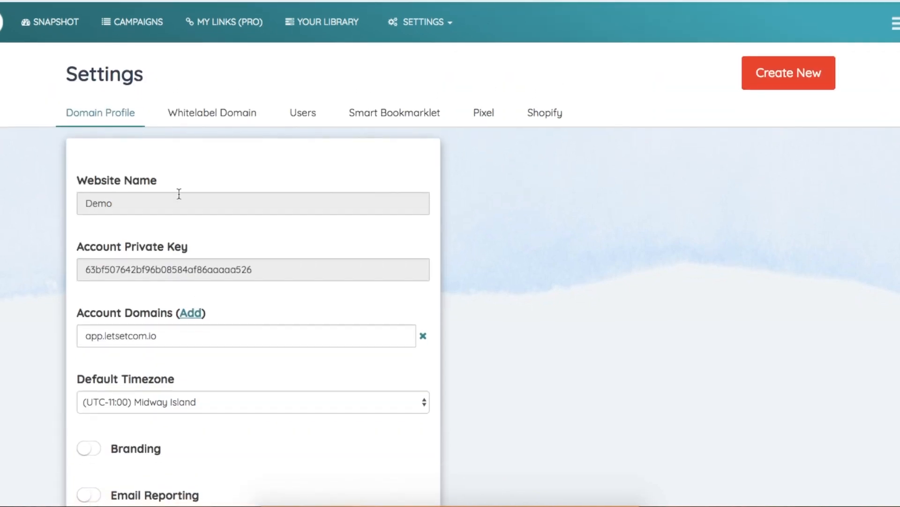
Step: Review the Whitelabel Domain and Users settings tabs, then move on to the Pixel tab
left_click(211, 111)
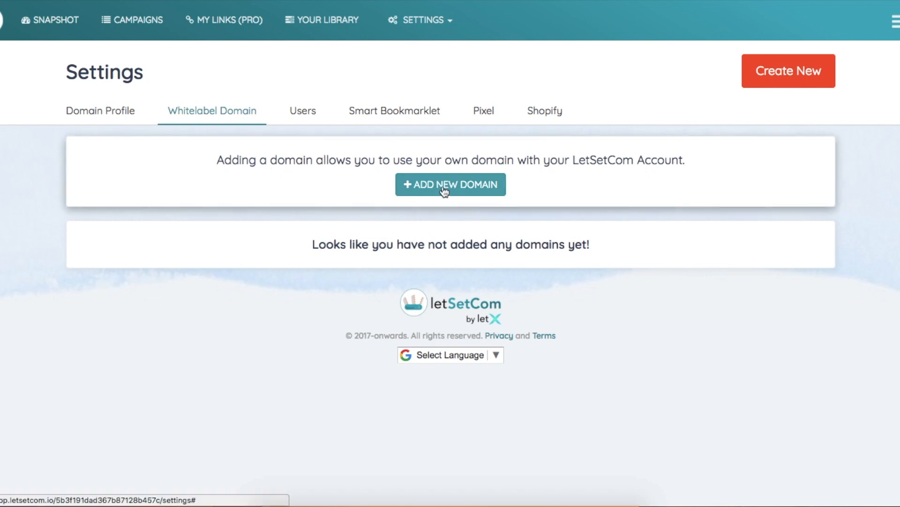
left_click(303, 110)
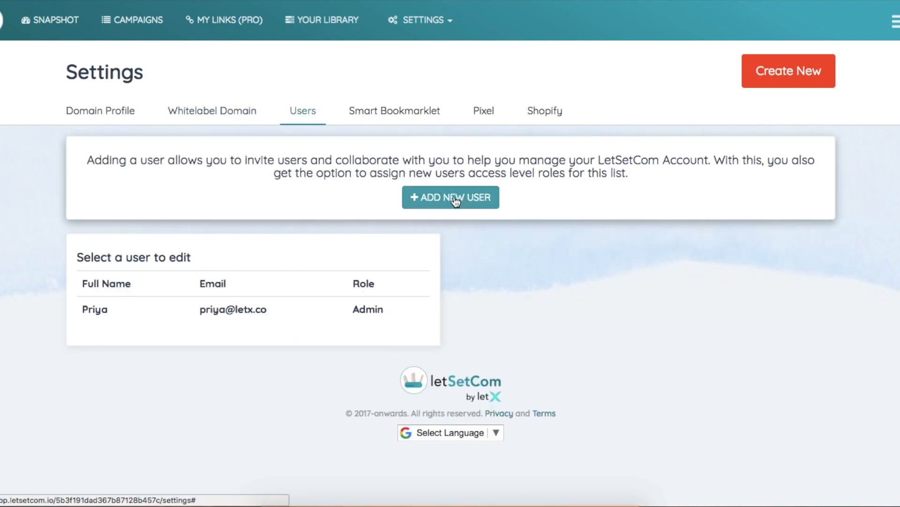
left_click(394, 111)
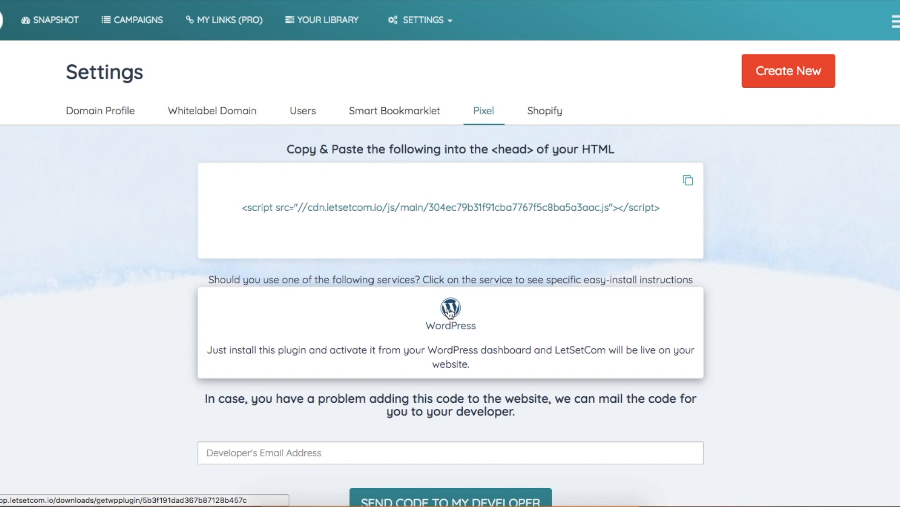
mouse_move(487, 315)
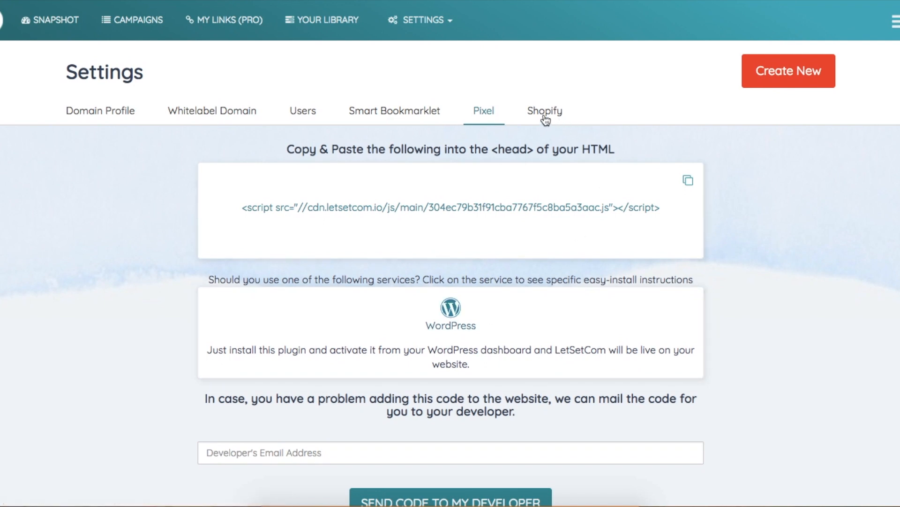
Step: Show the Shopify settings with the store Not Connected and the Express Plugin setup steps
left_click(544, 111)
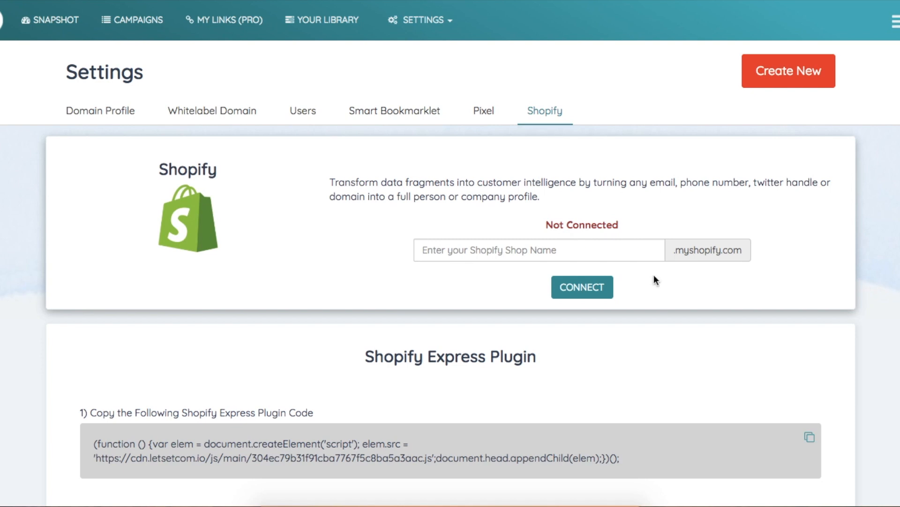
mouse_move(469, 383)
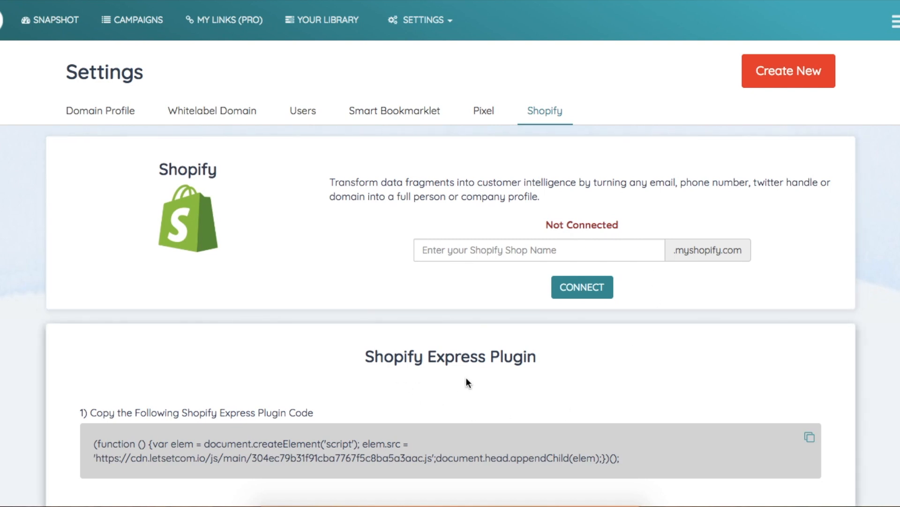
scroll("down", 3)
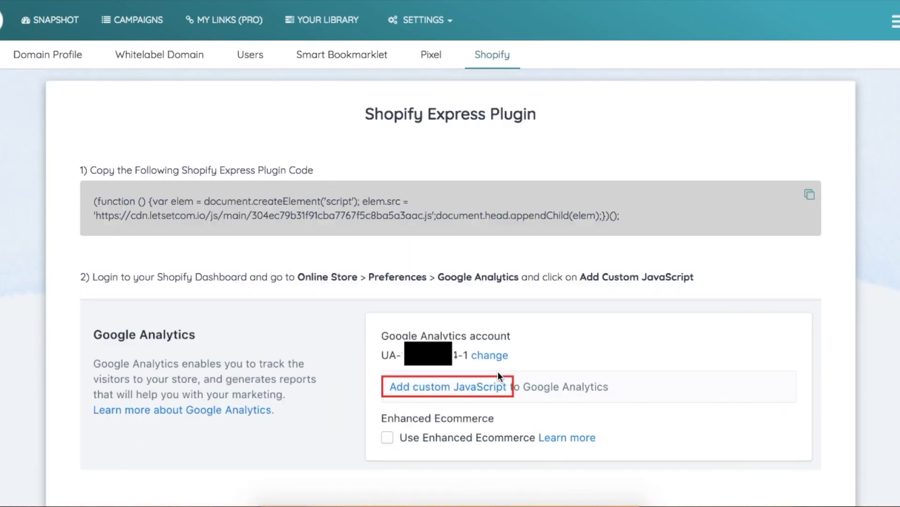